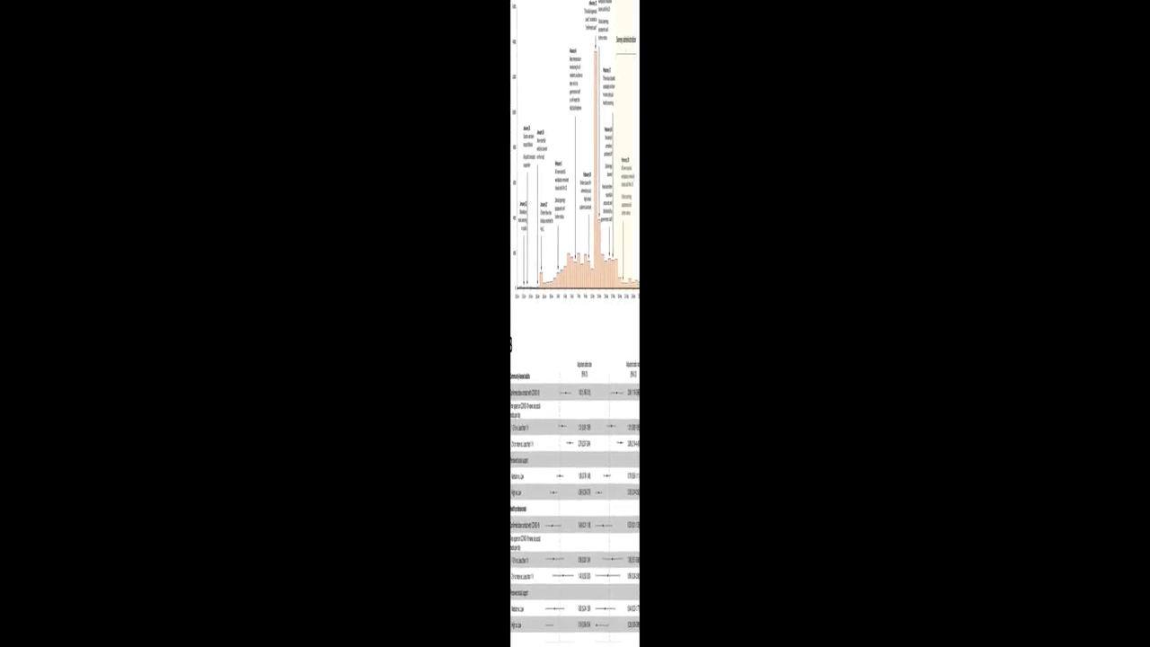
pyautogui.scroll(-3)
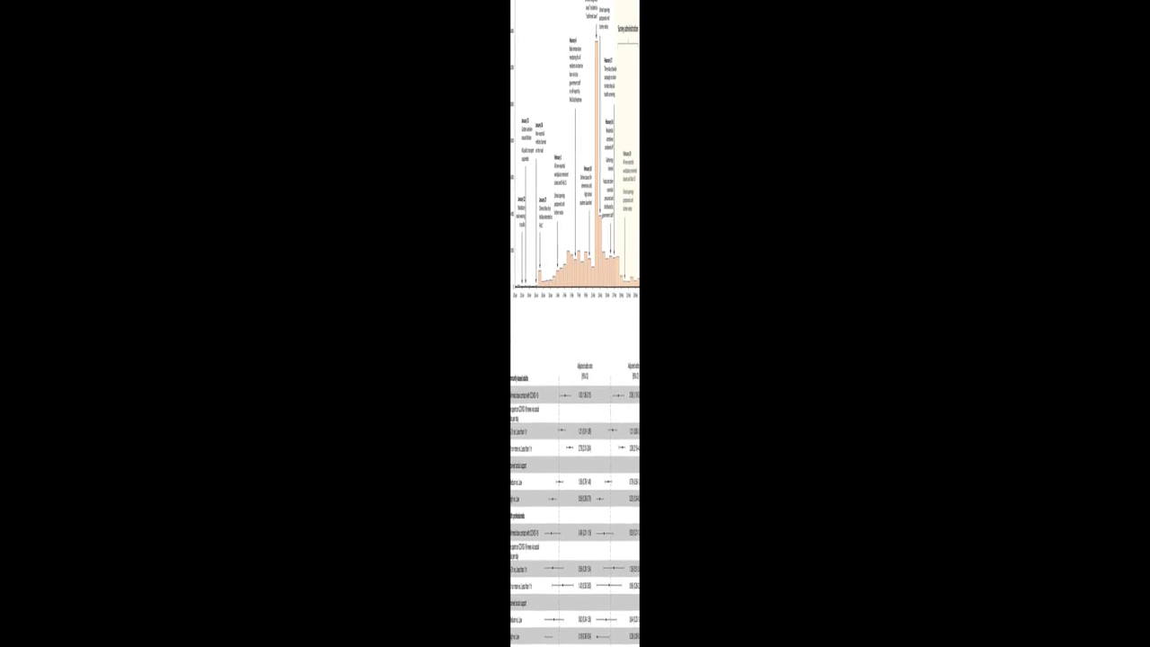
pyautogui.scroll(-3)
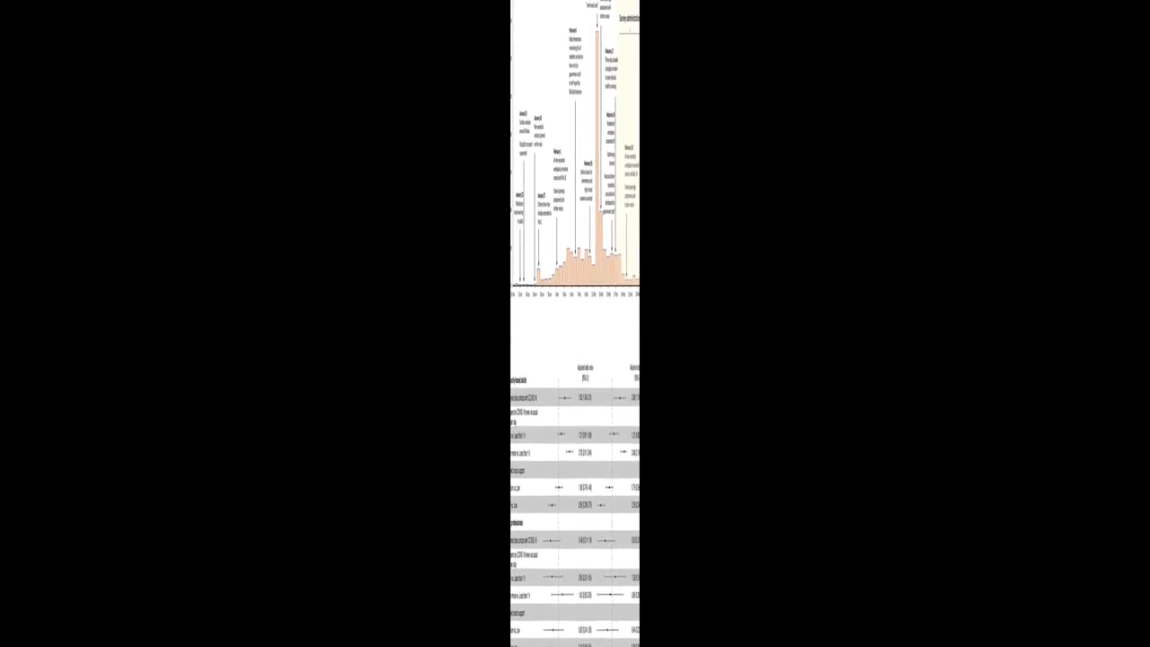